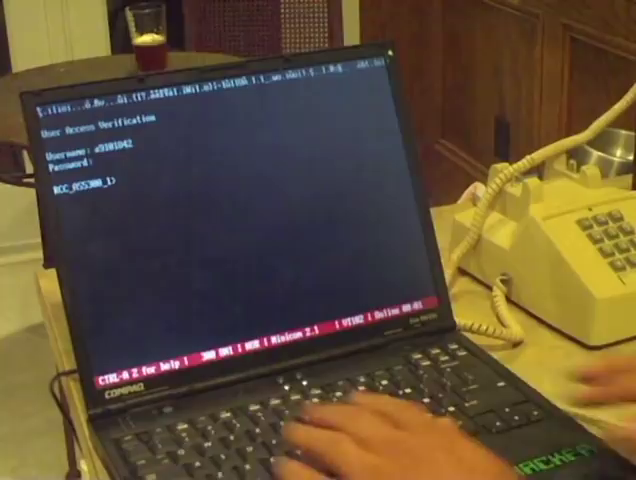
Connect to host 10.6.105.71 from the access server prompt and log into the remote Linux shell
type("10.6.105.71")
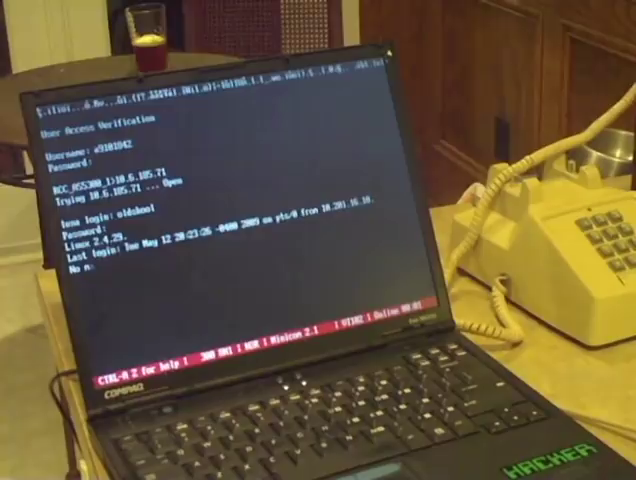
key("Return")
type("lynx http://")
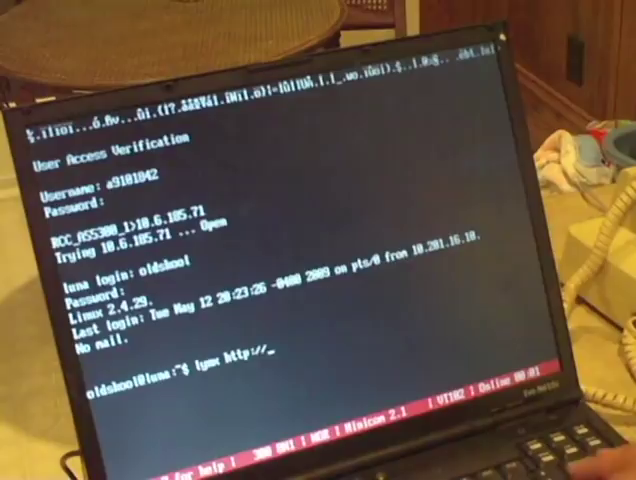
type("en.wikipedia.org")
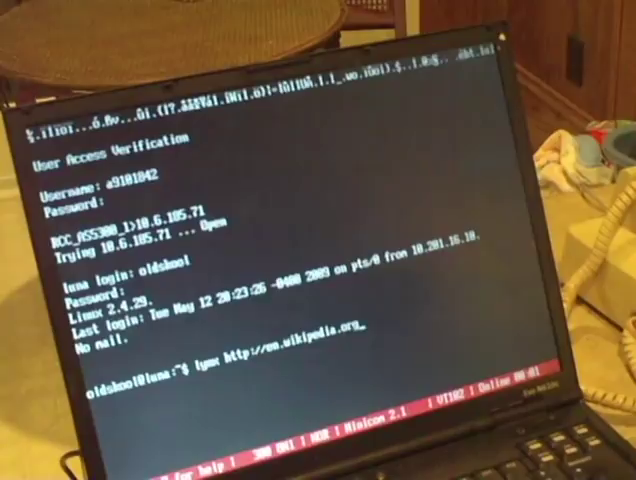